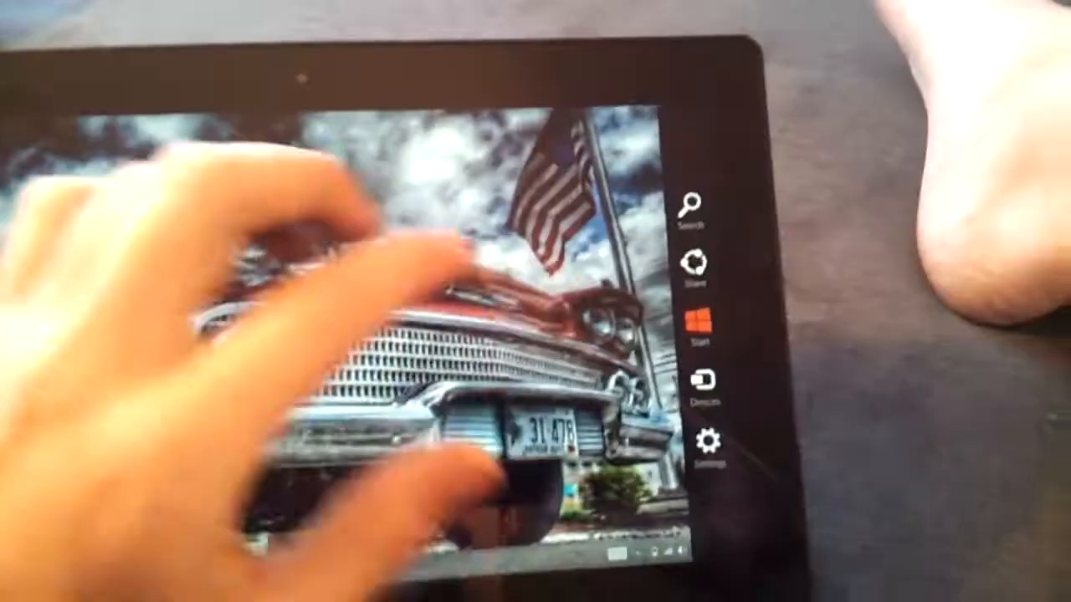
- Return to the Windows 8 Start screen and swipe sideways through its app tiles
left_click(711, 439)
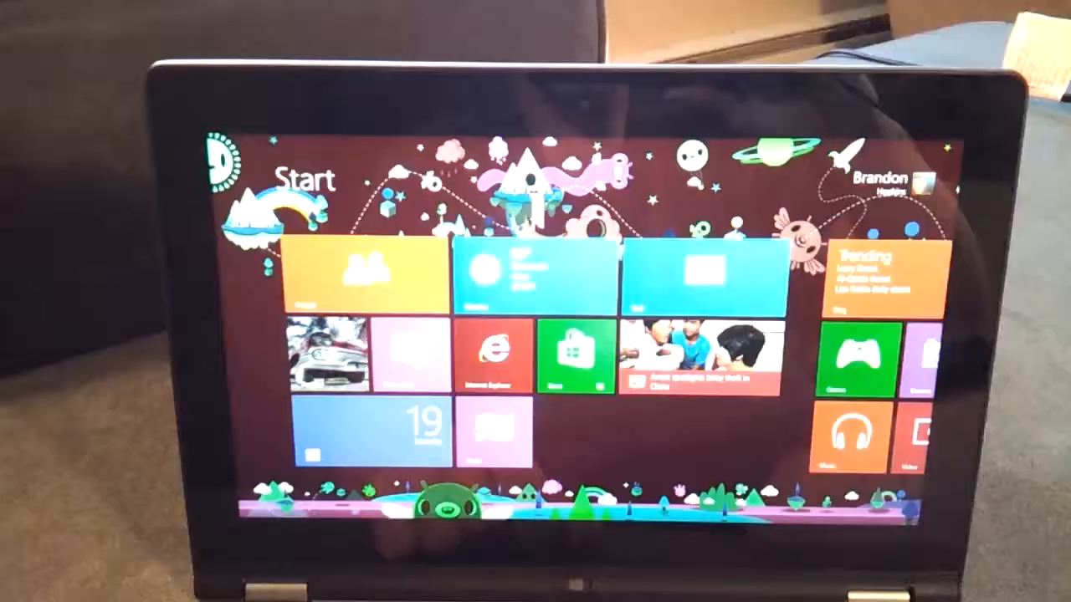
scroll("right", 3)
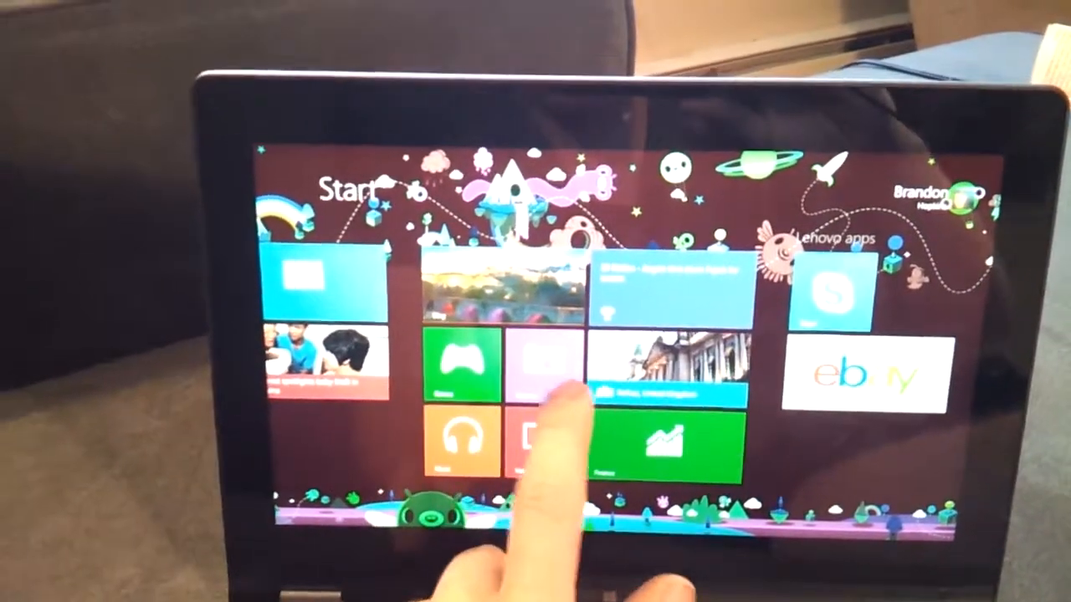